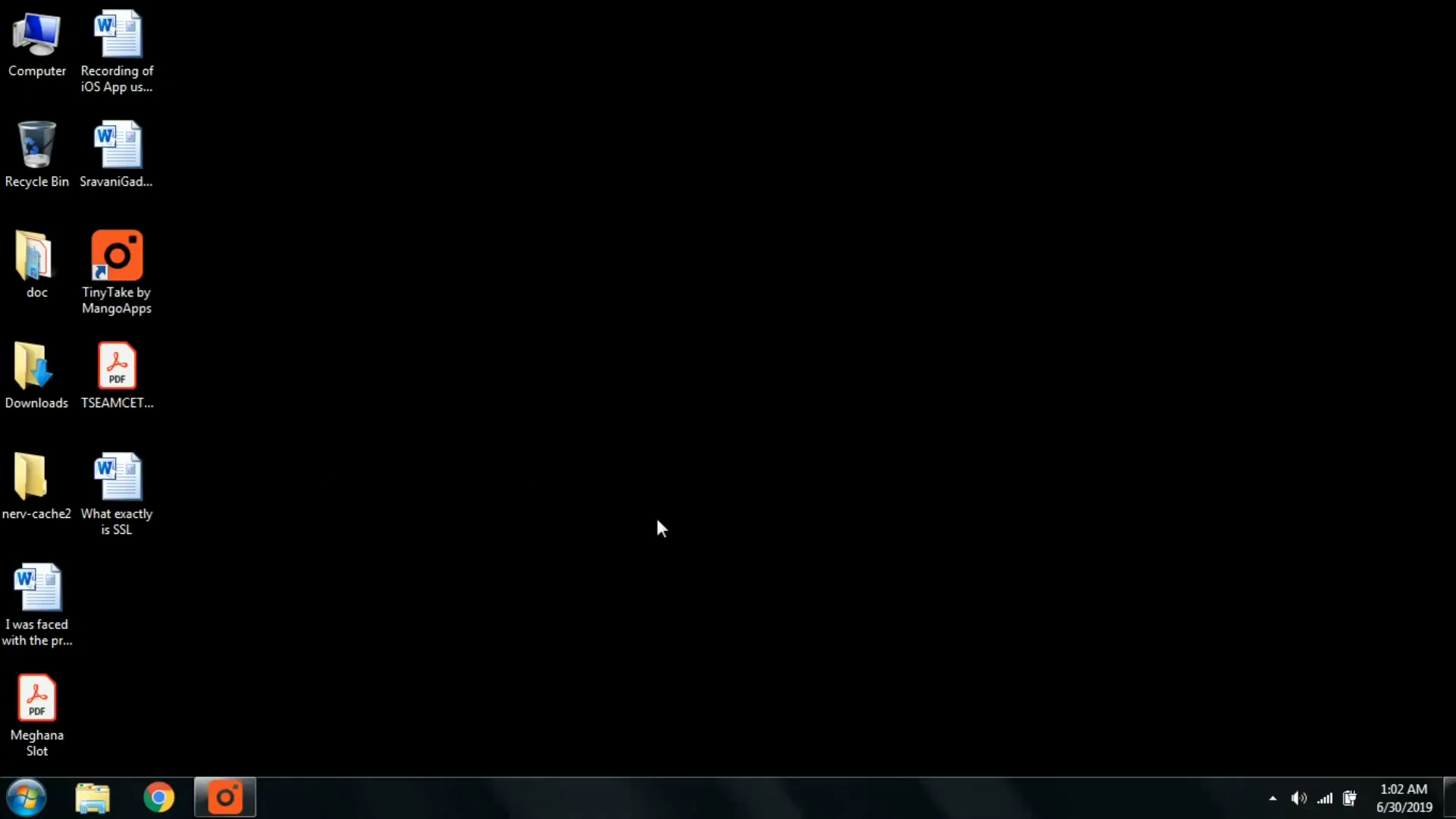
mouse_move(1319, 796)
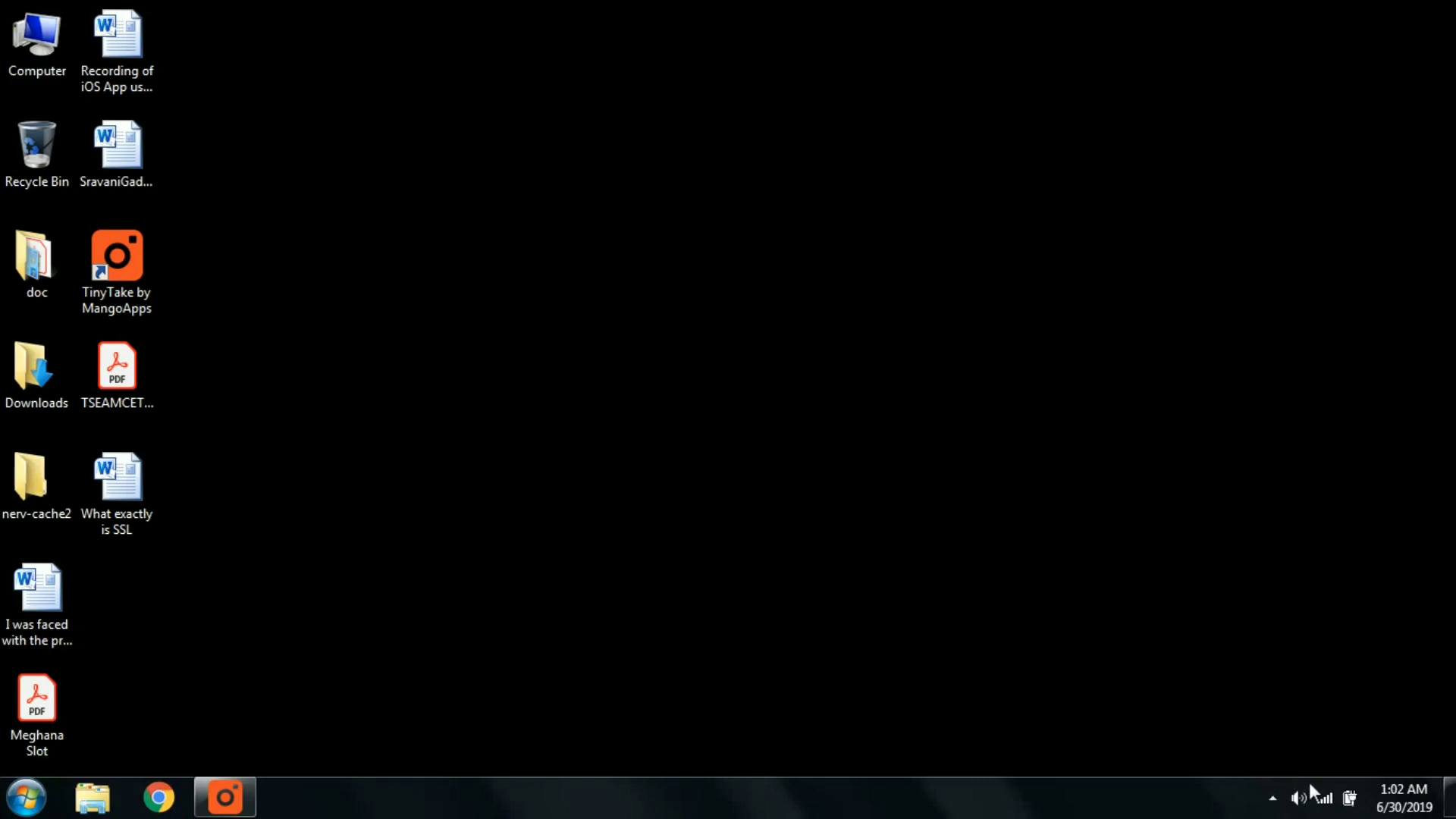
- Open the router interface at 192.168.0.1 in Chrome and expand the Wi-Fi sidebar section
left_click(1328, 795)
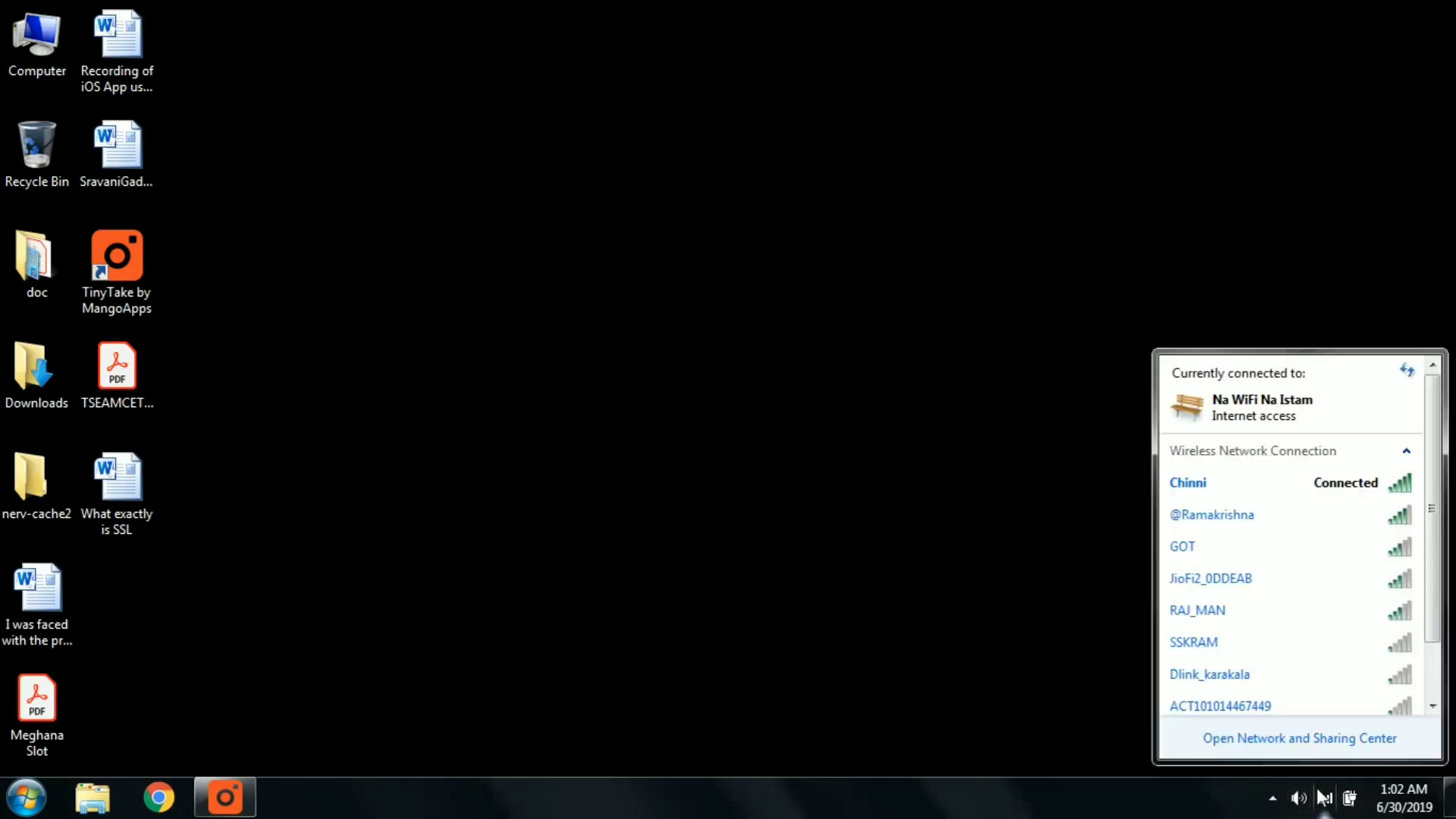
left_click(440, 638)
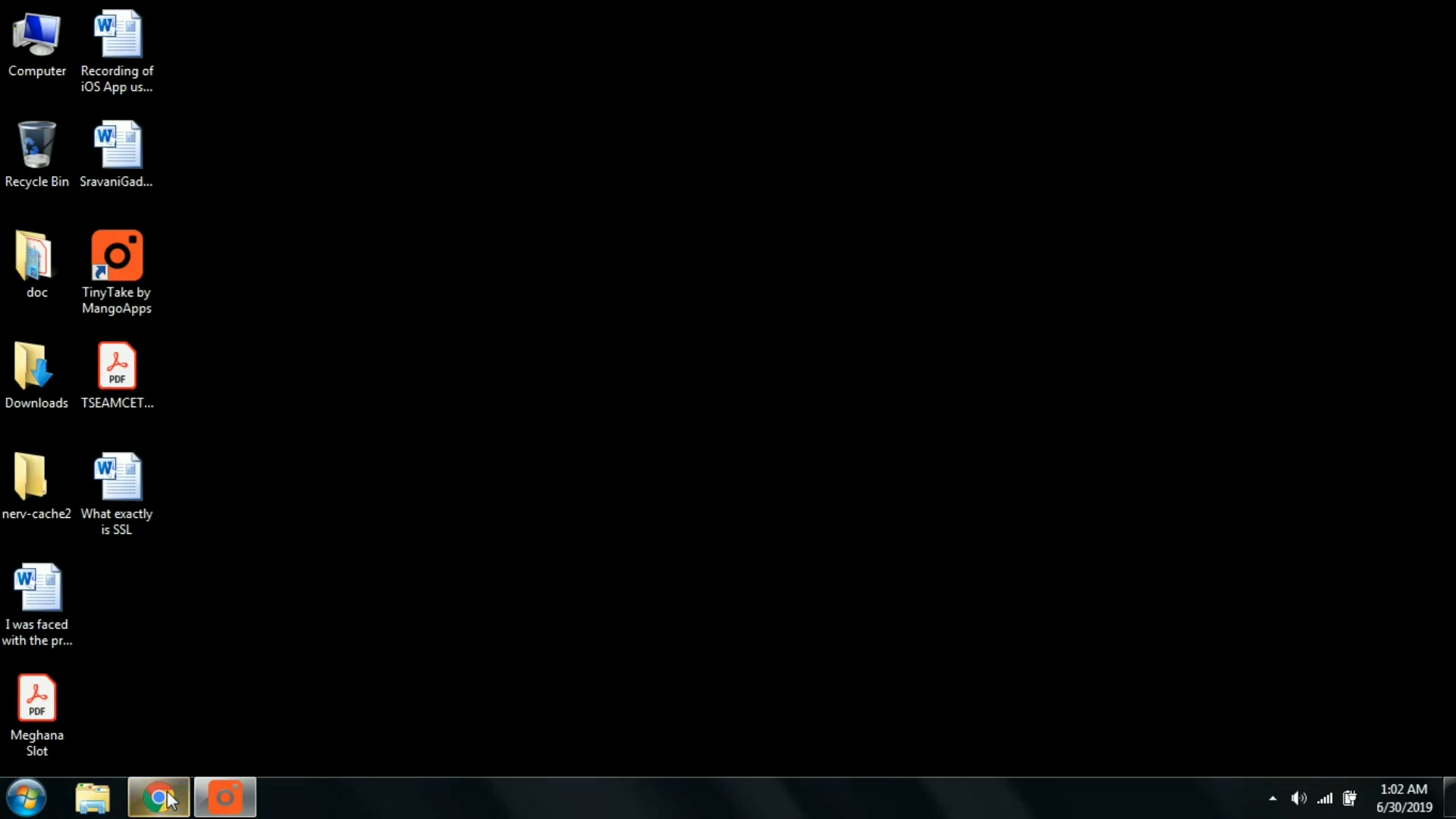
left_click(157, 795)
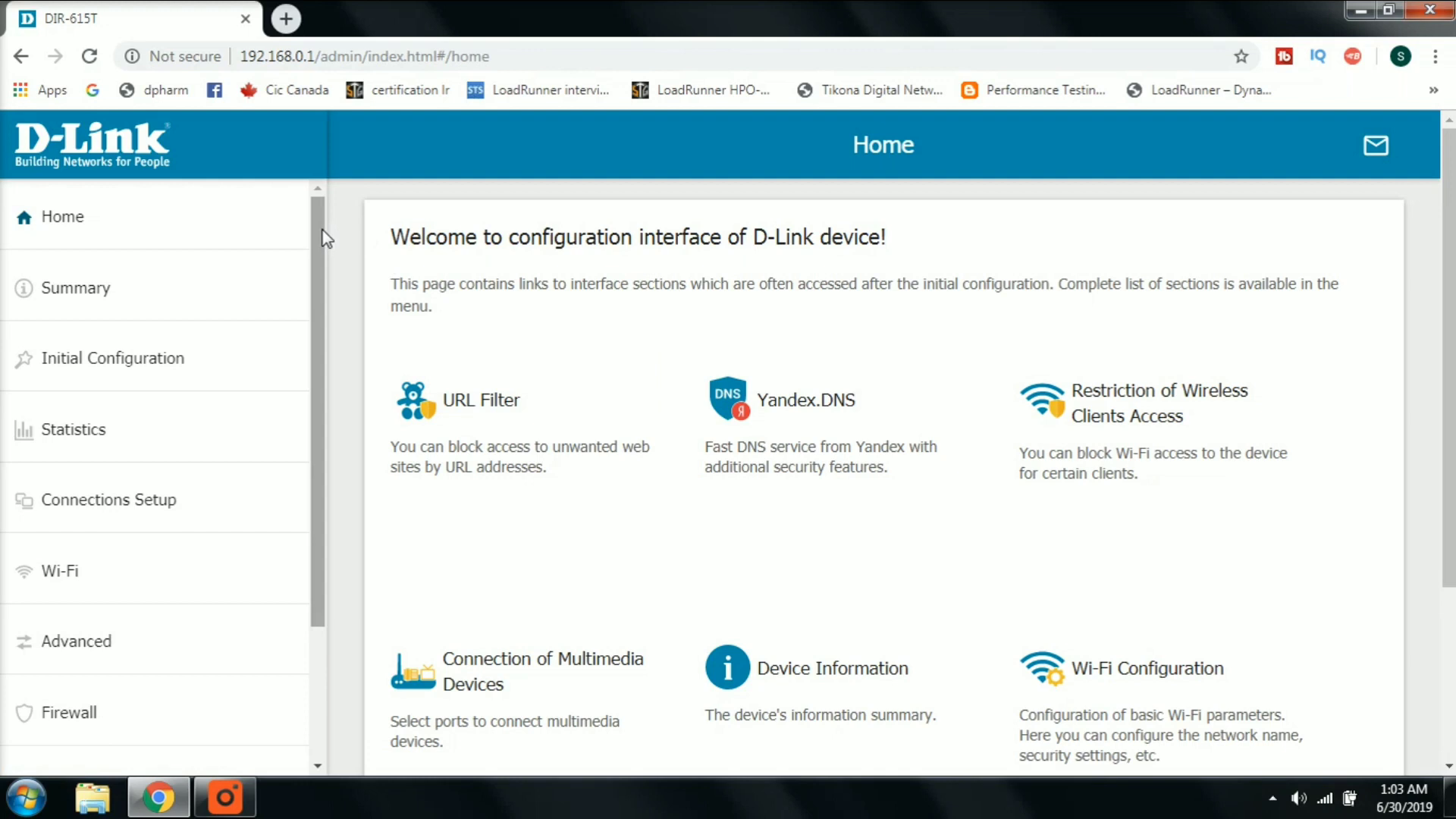
mouse_move(807, 168)
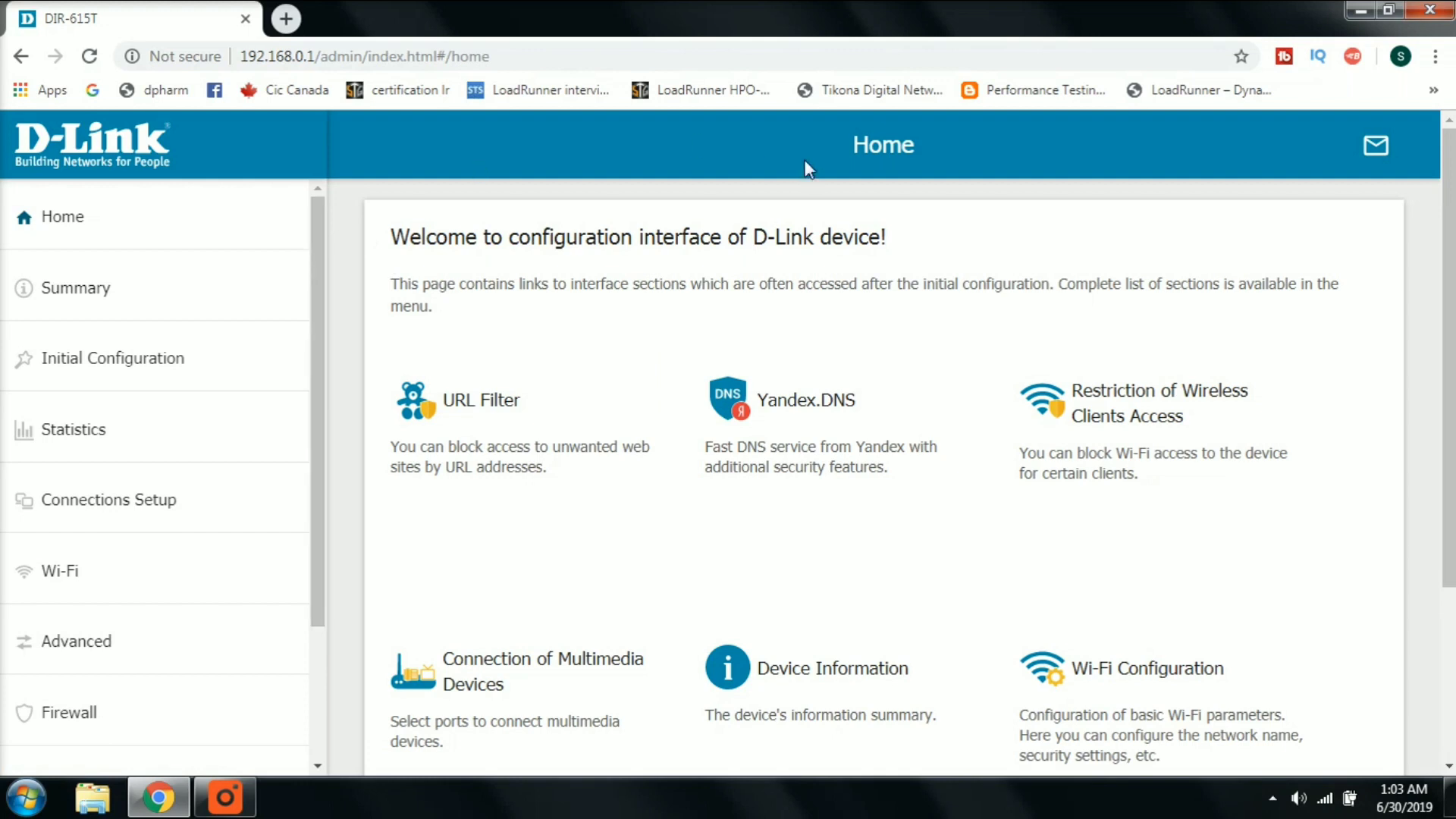
mouse_move(397, 236)
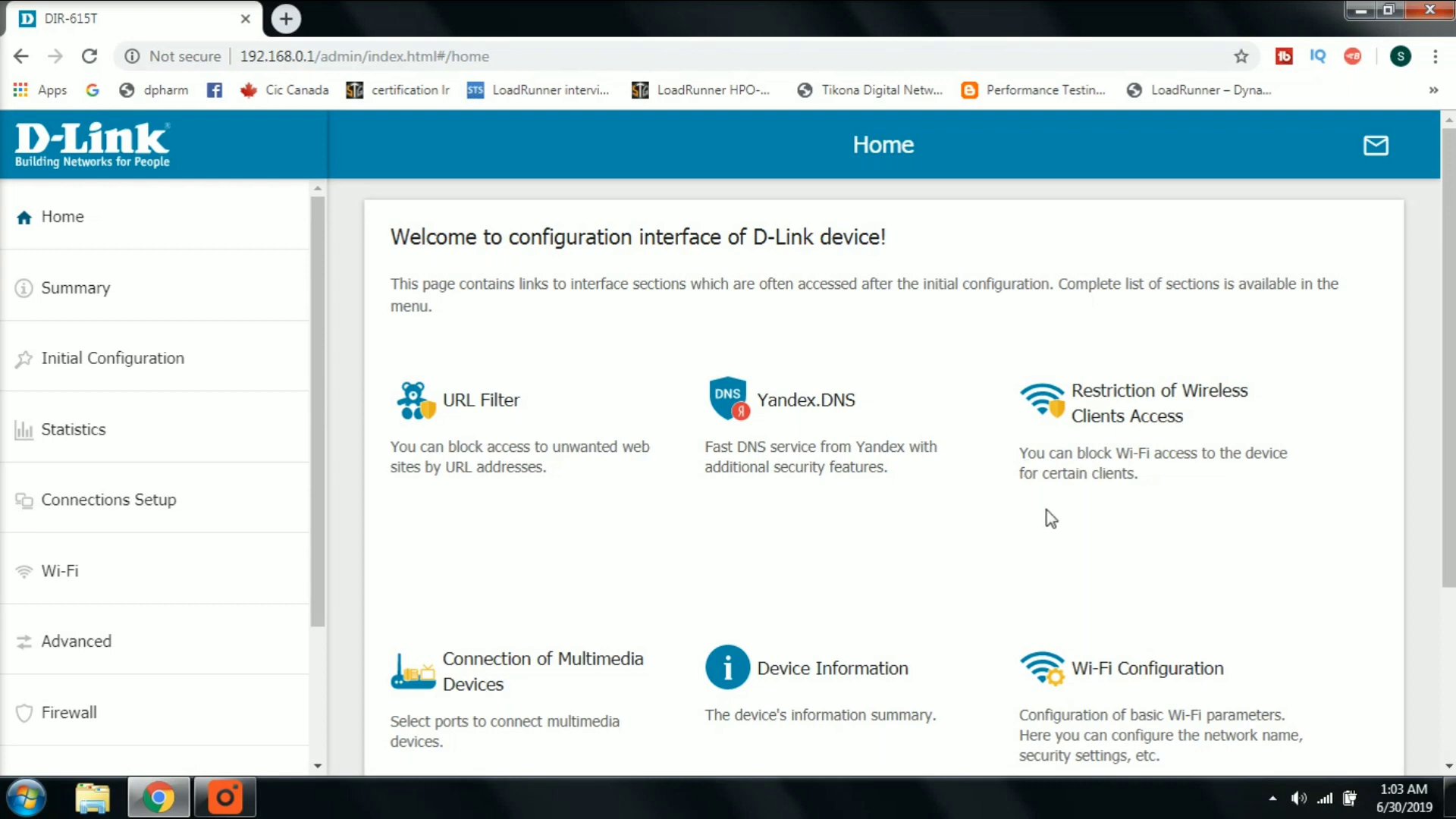
mouse_move(61, 580)
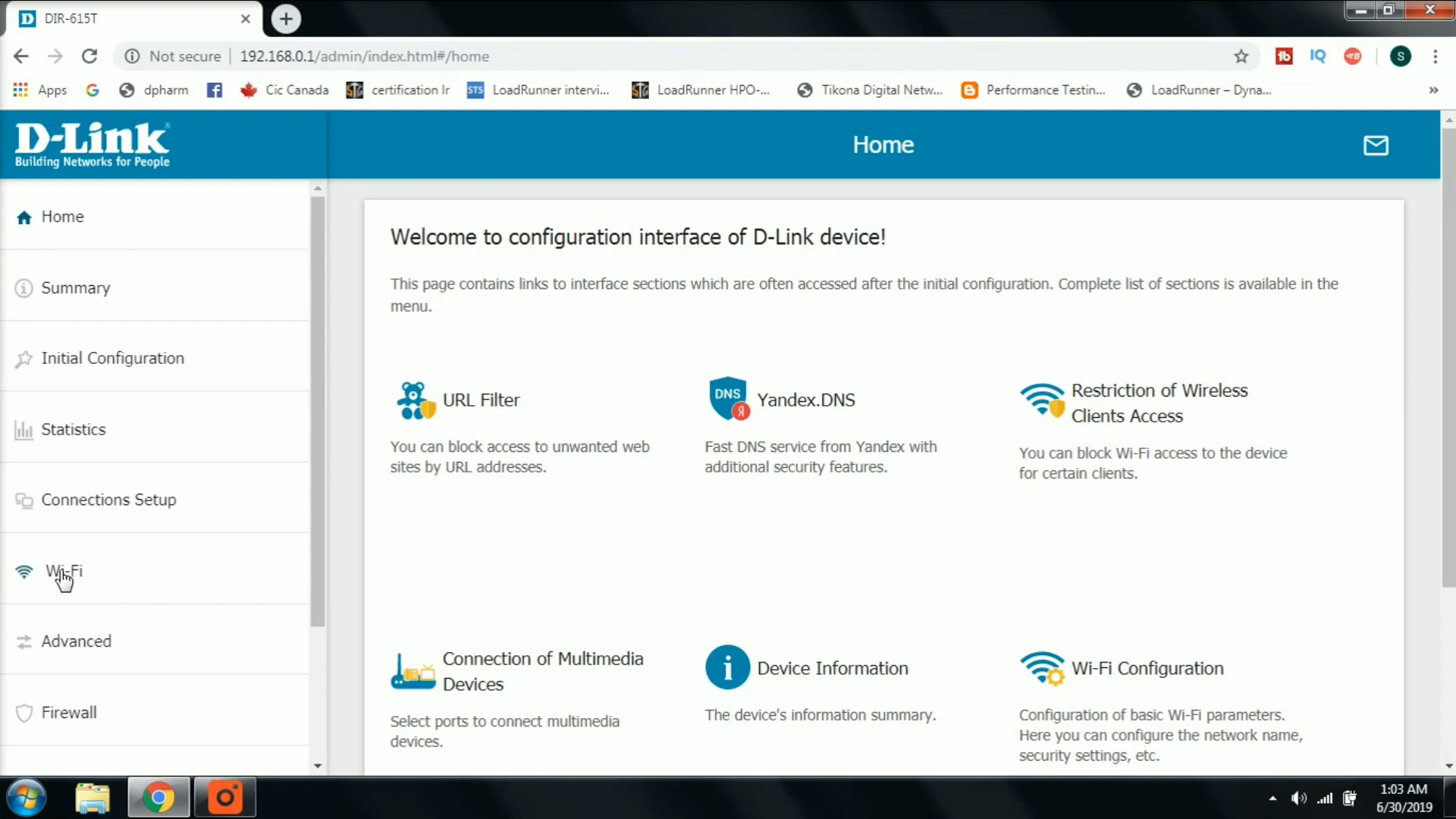
left_click(63, 571)
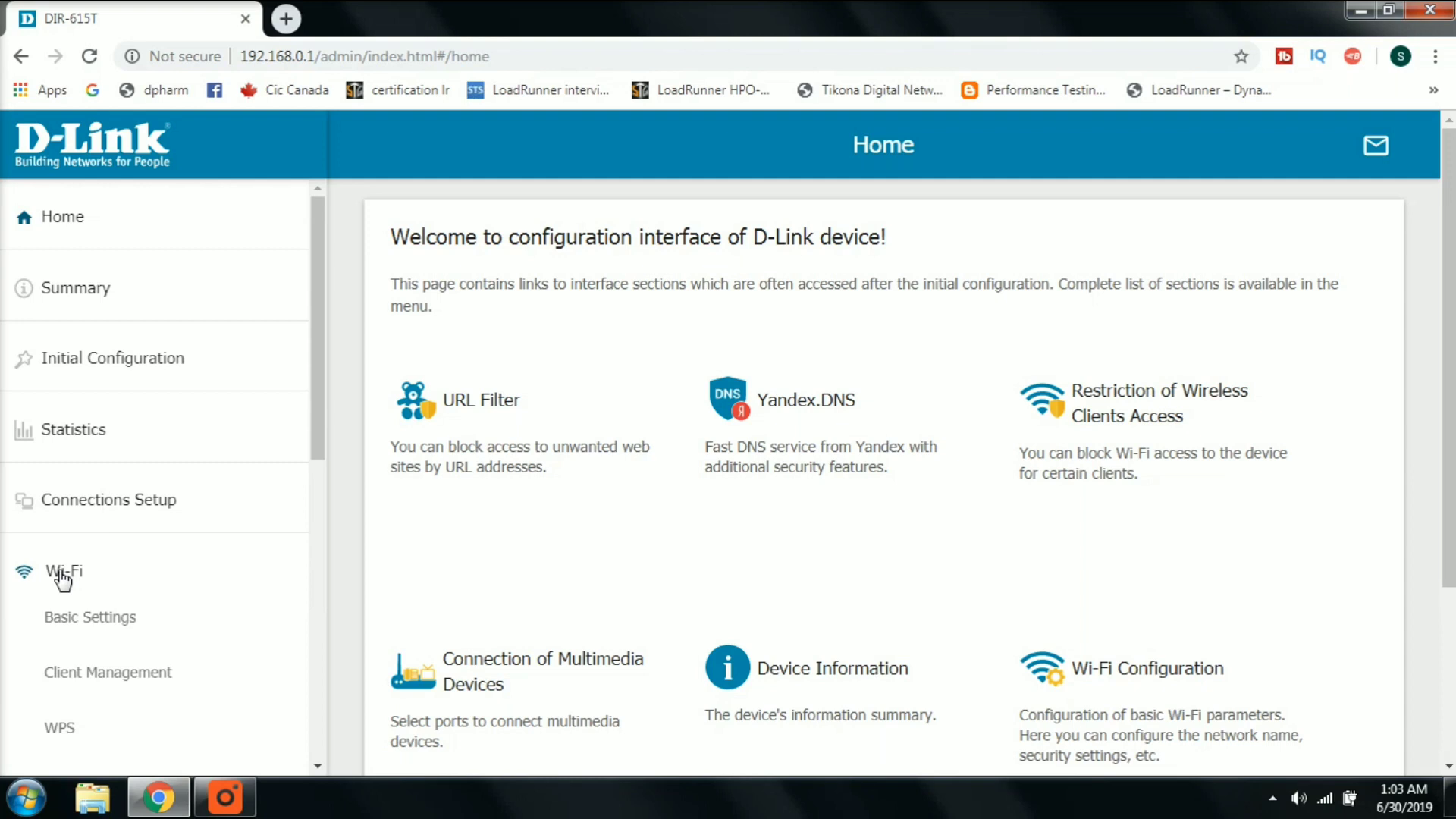
mouse_move(69, 625)
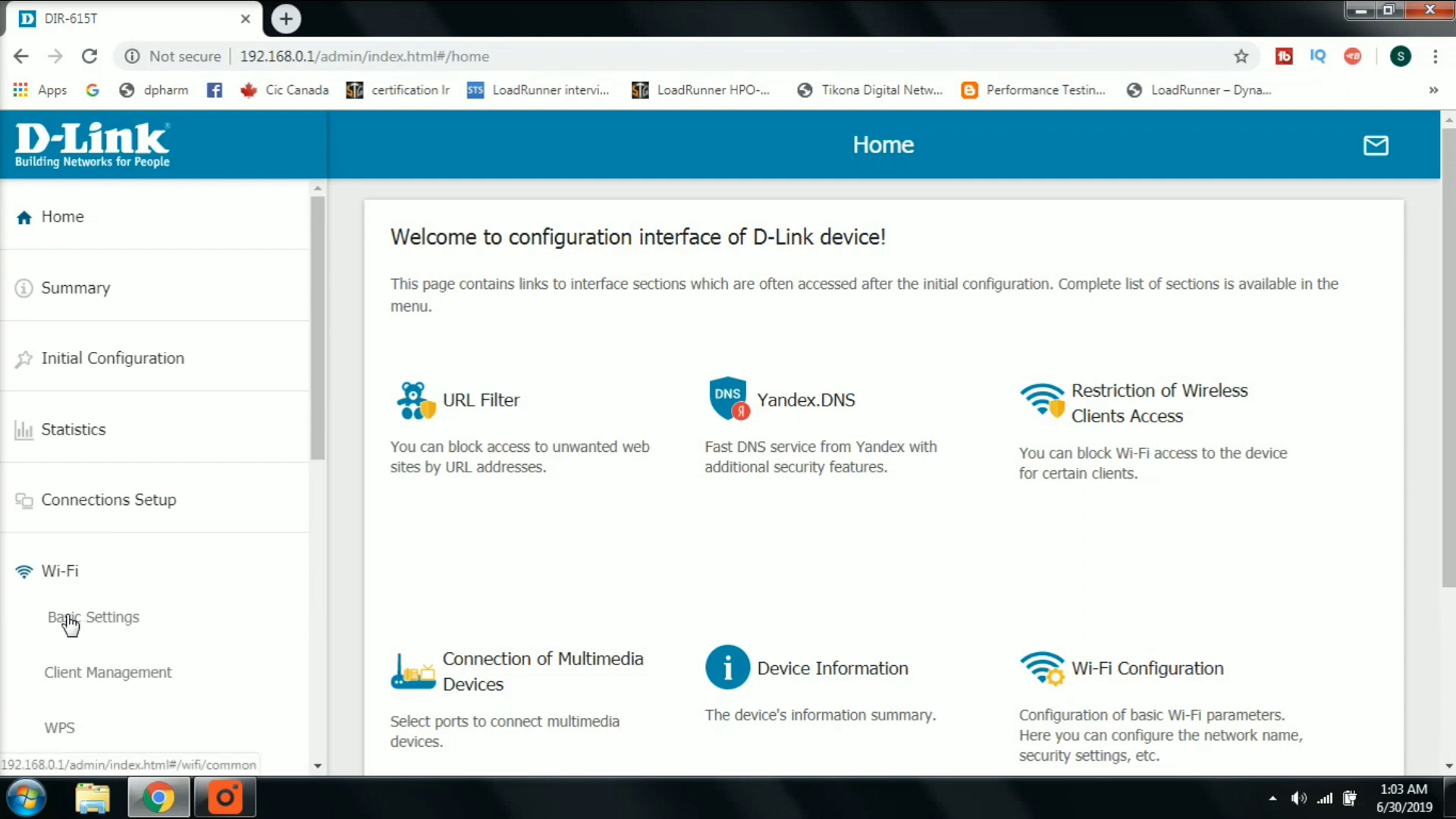
- Open Wi-Fi Basic Settings, showing the current network name Chinni
left_click(94, 617)
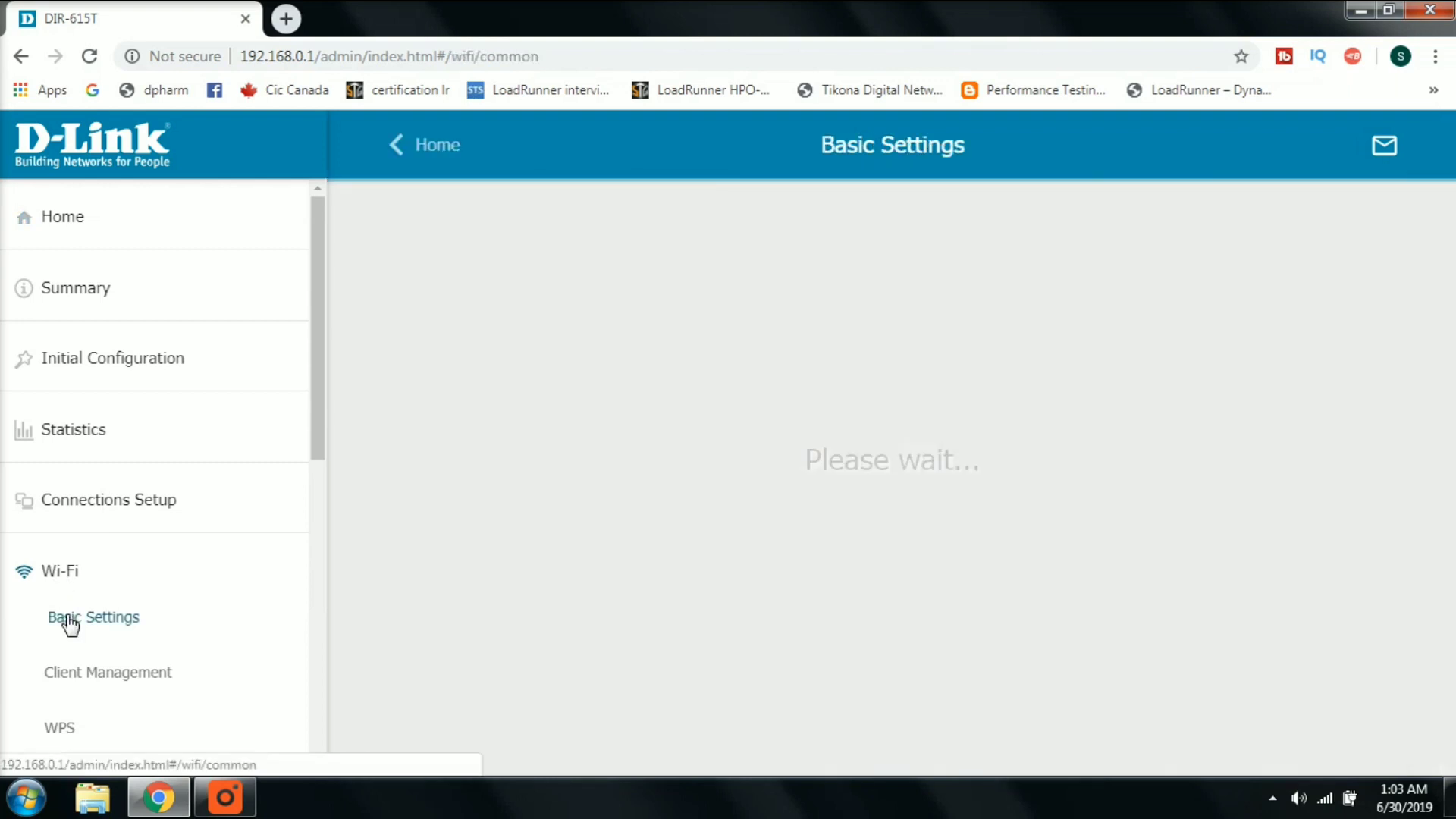
left_click(93, 617)
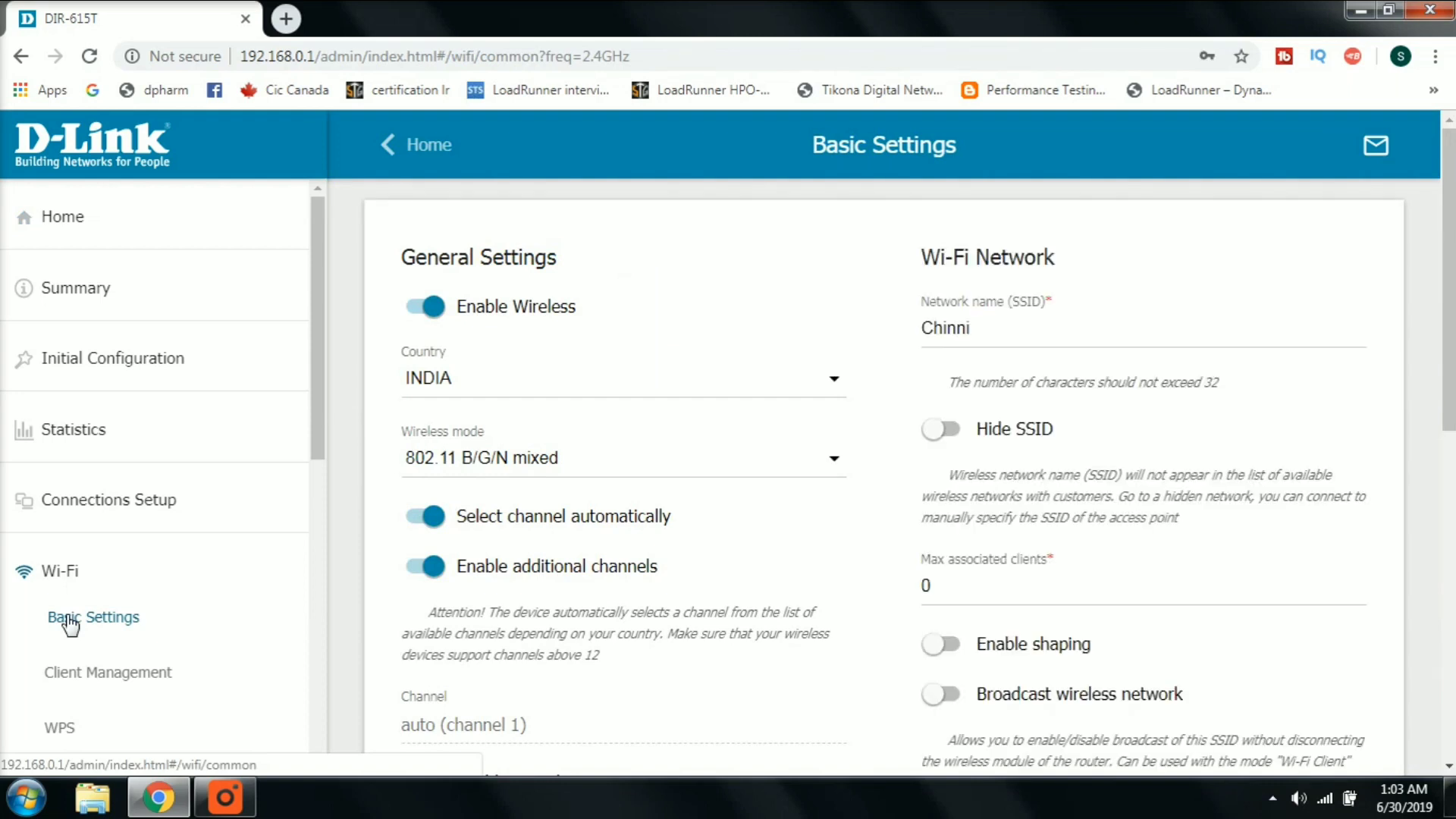
left_click(940, 695)
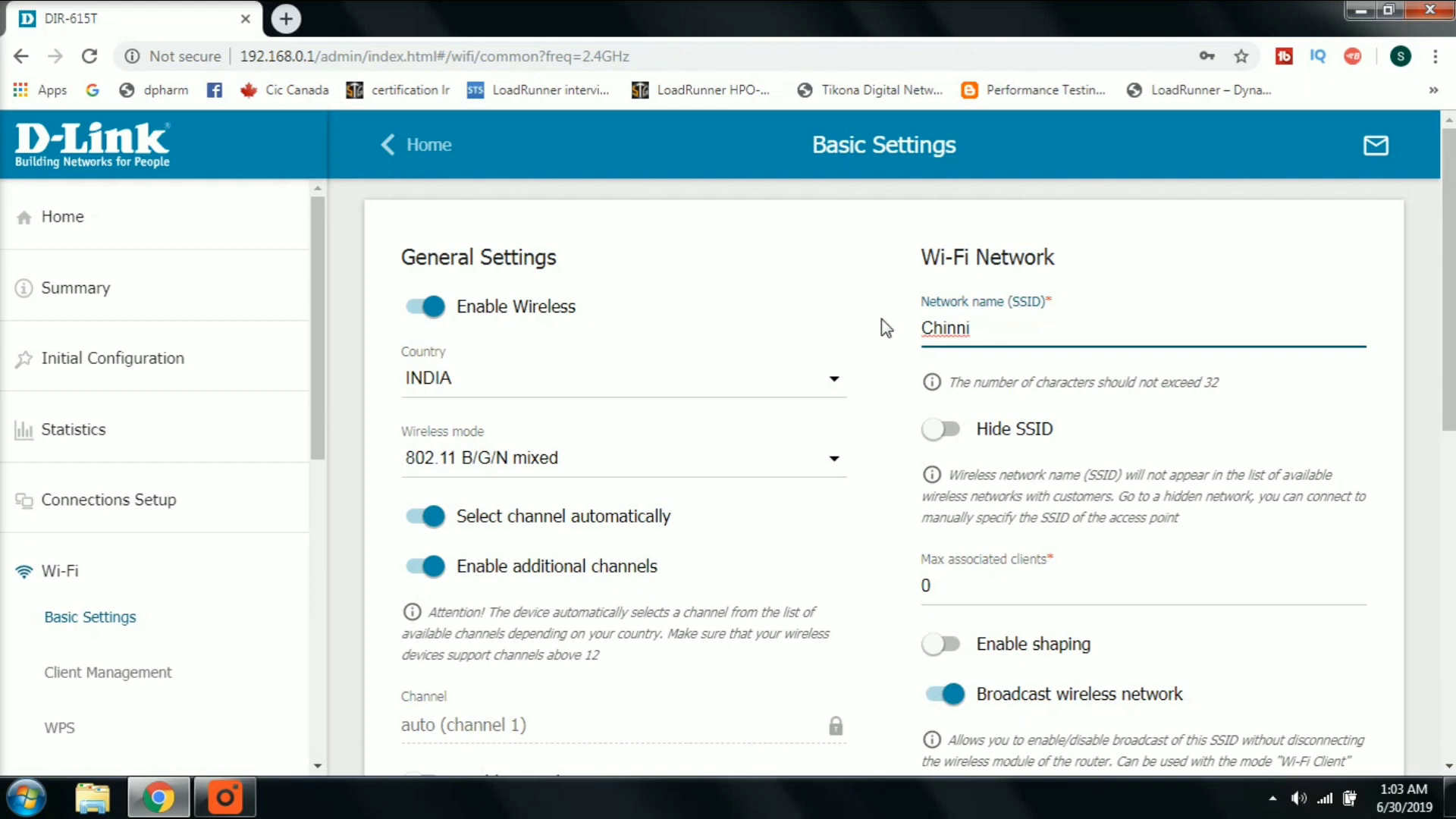
- Replace the network name Chinni with ABCD in the SSID field
double_click(946, 328)
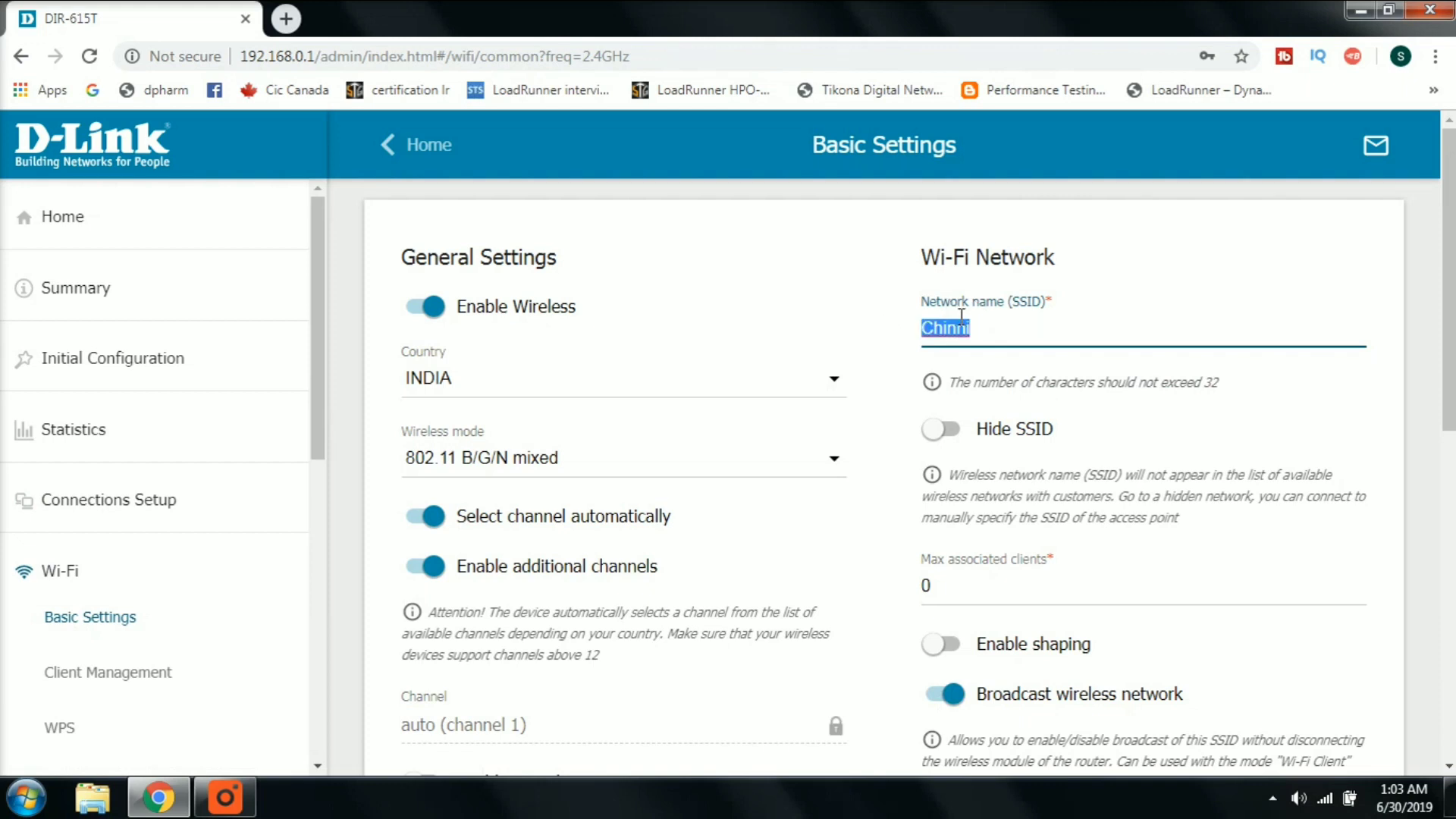
type("My")
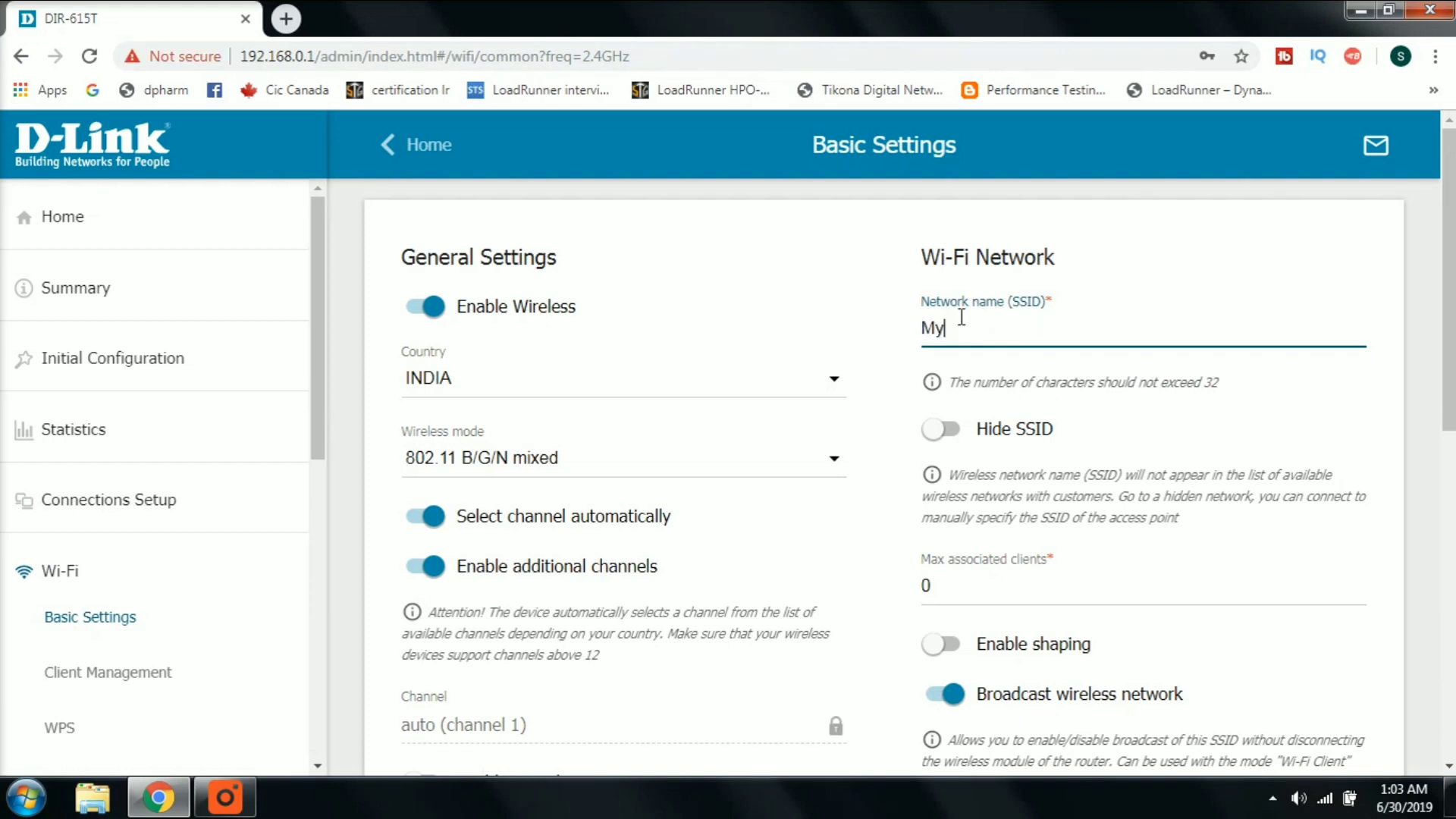
type("Wid")
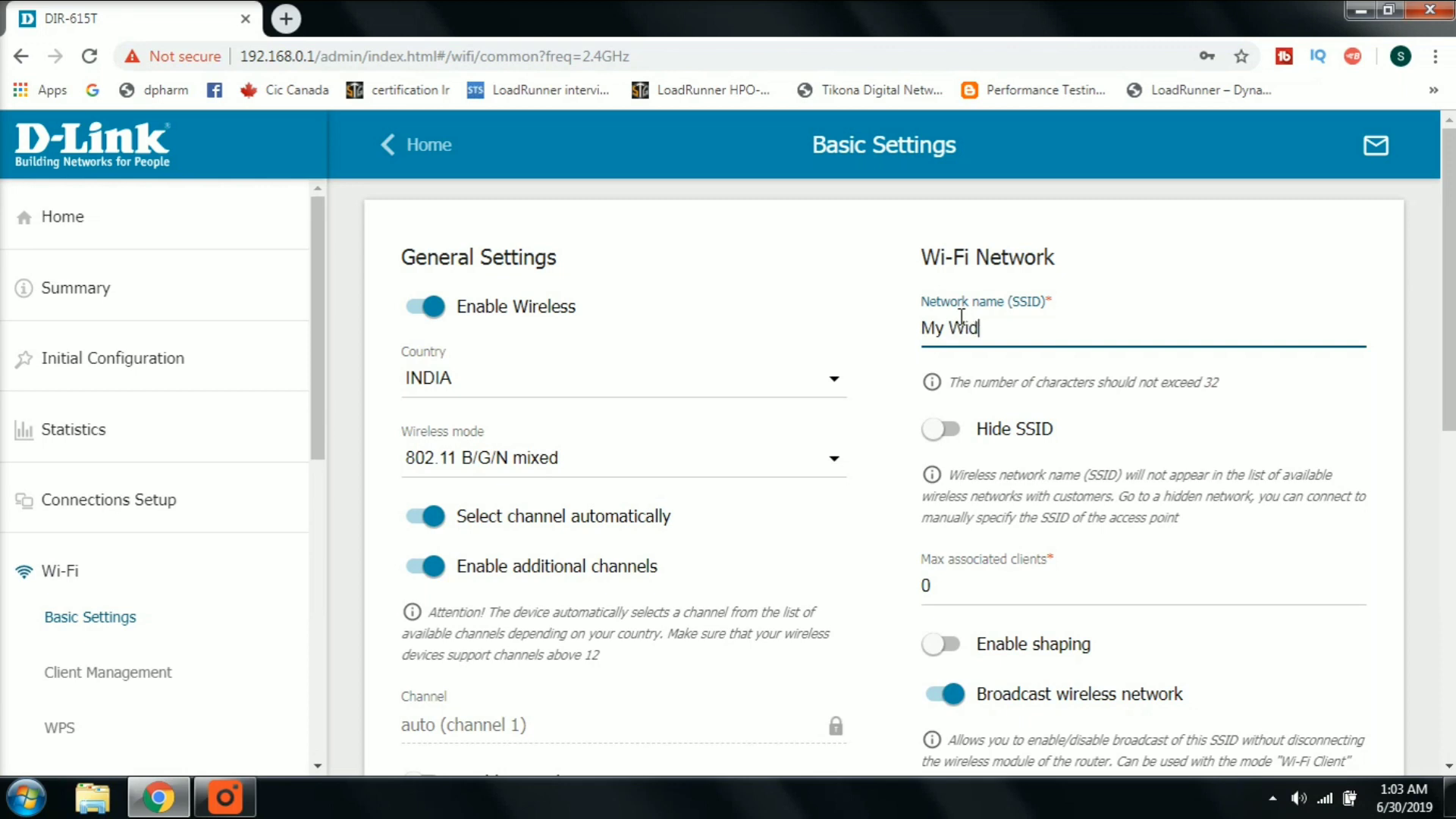
type("fi")
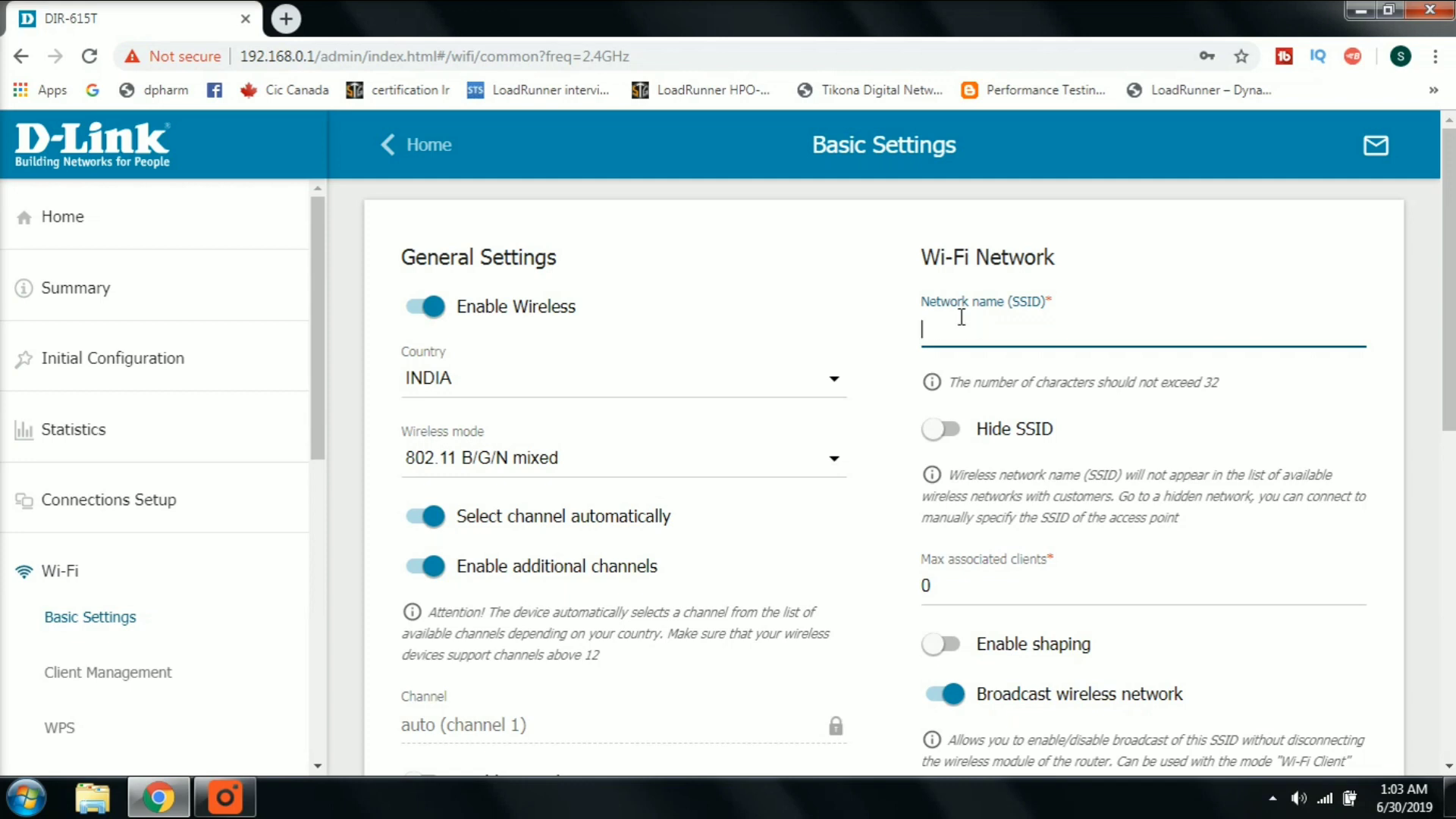
type("ABCD")
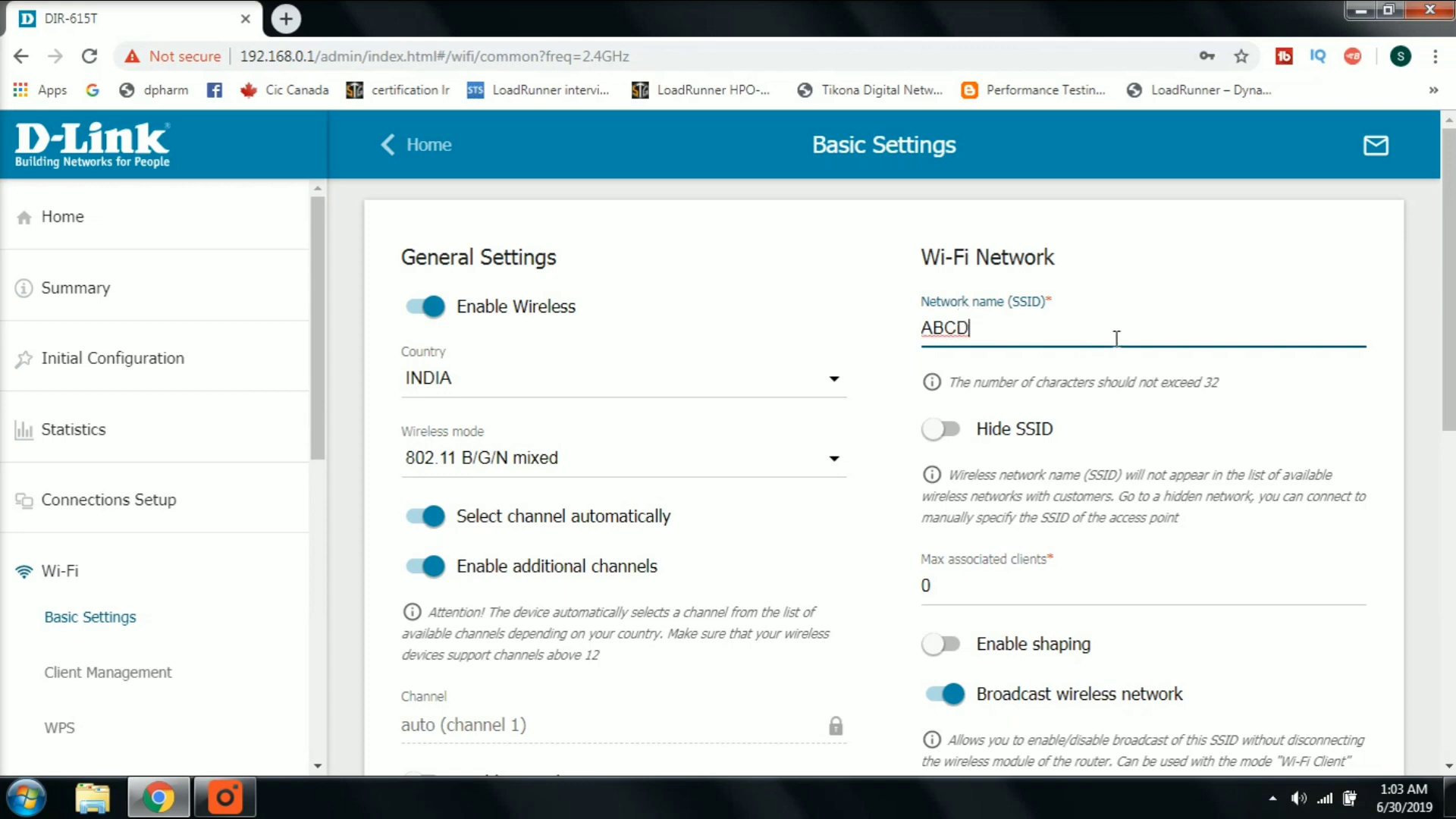
mouse_move(1343, 365)
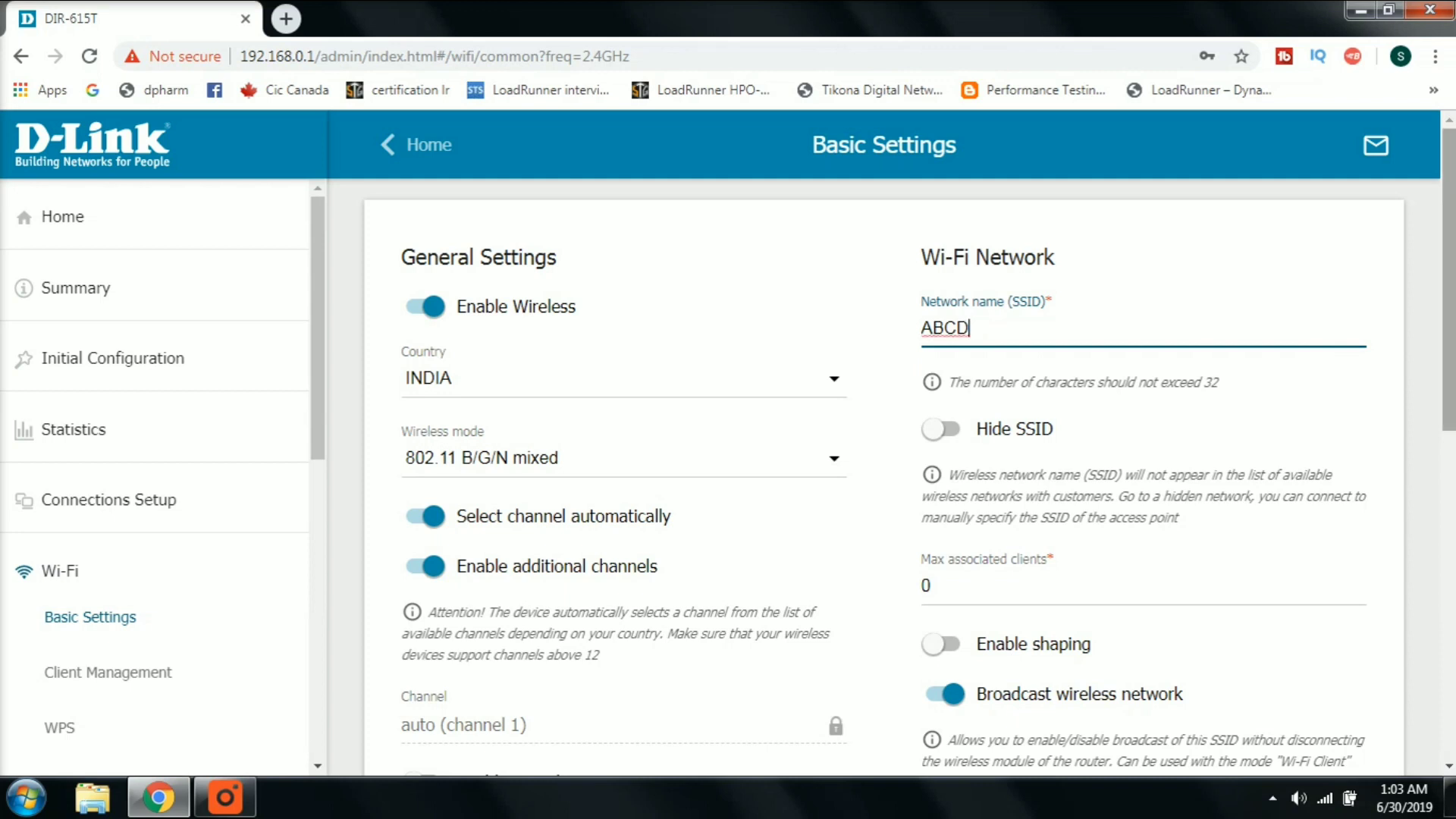
- Scroll down to Security Settings and activate the Password PSK field for editing
scroll("down", 3)
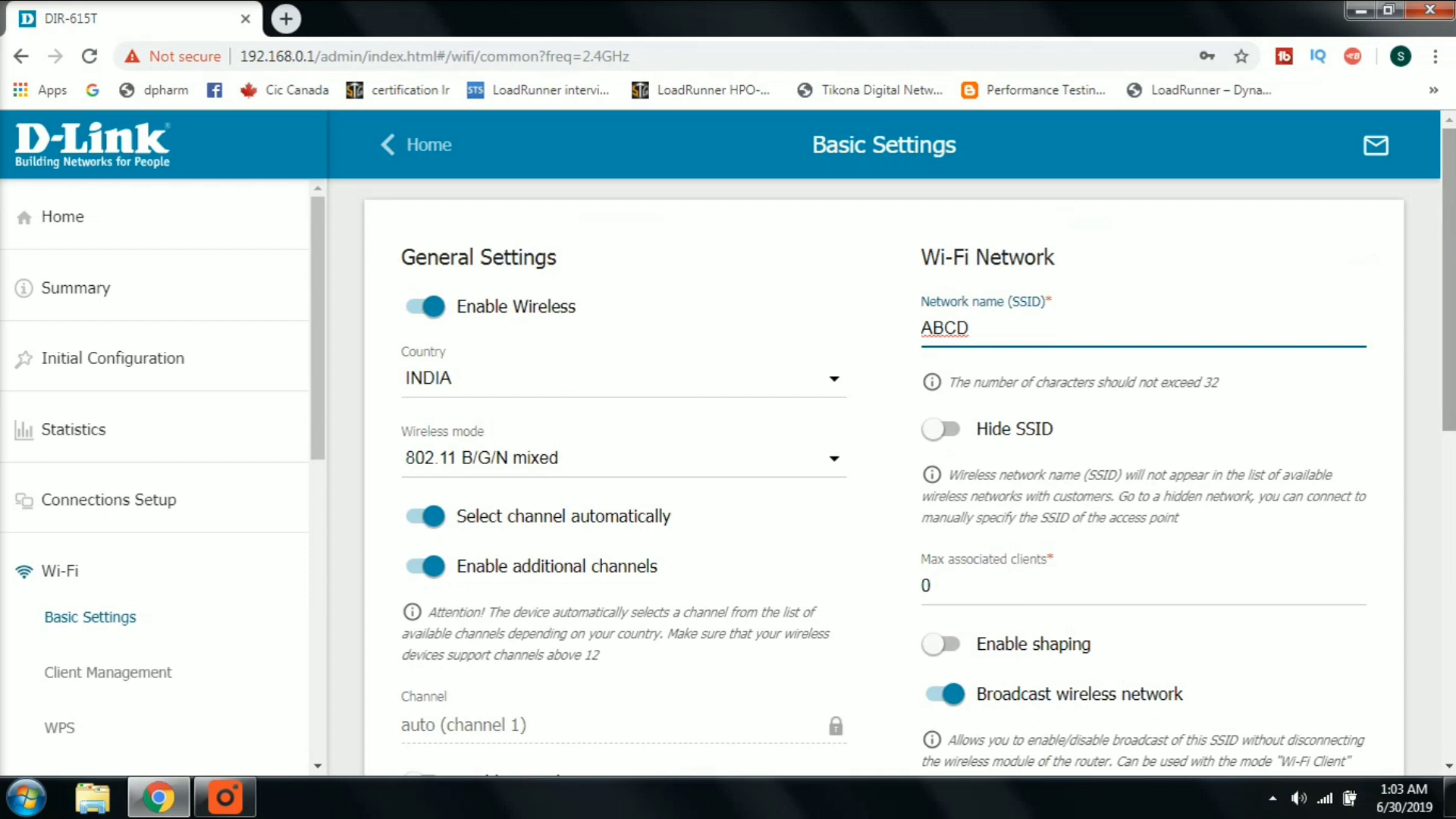
scroll("down", 3)
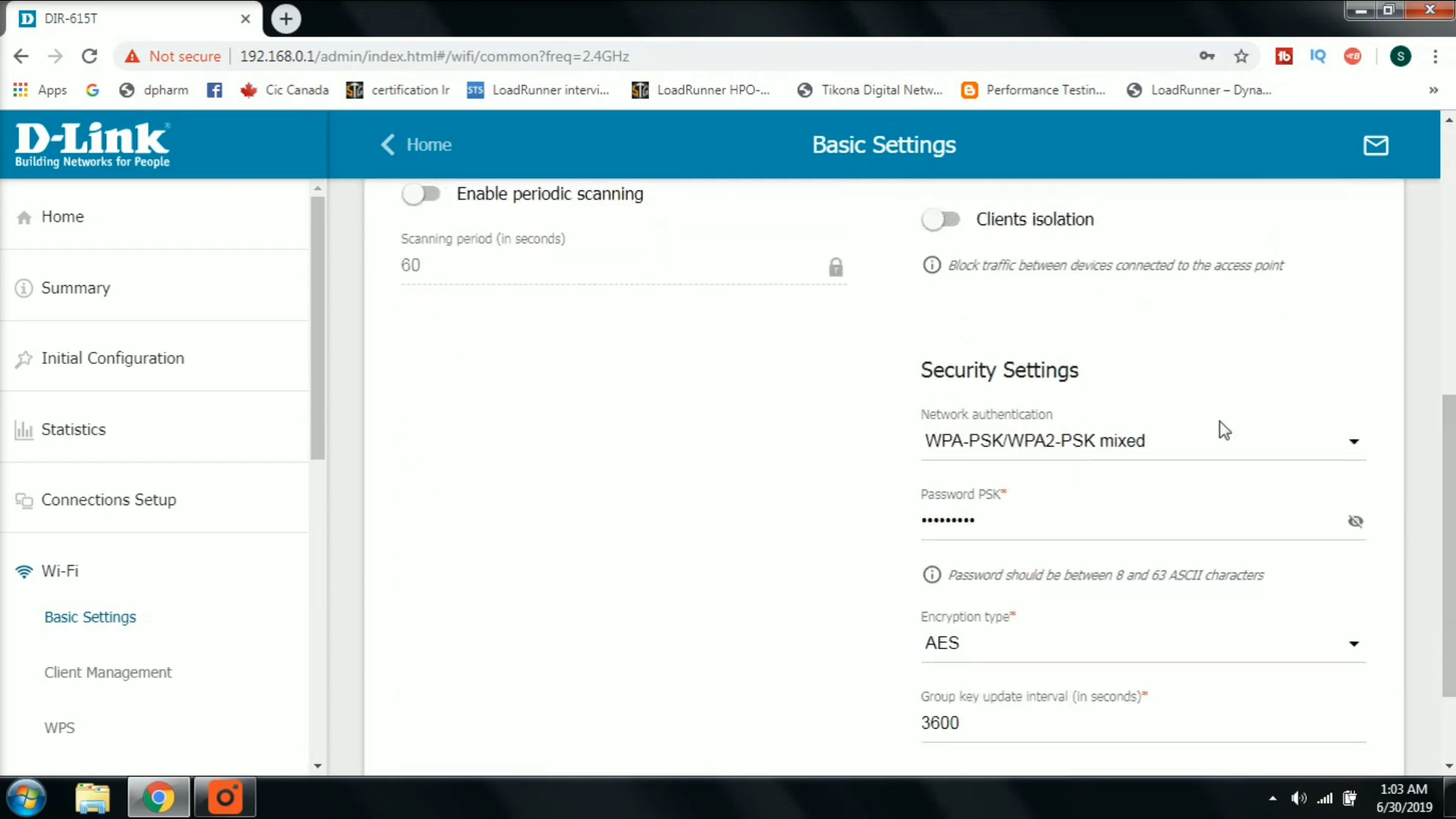
left_click(984, 519)
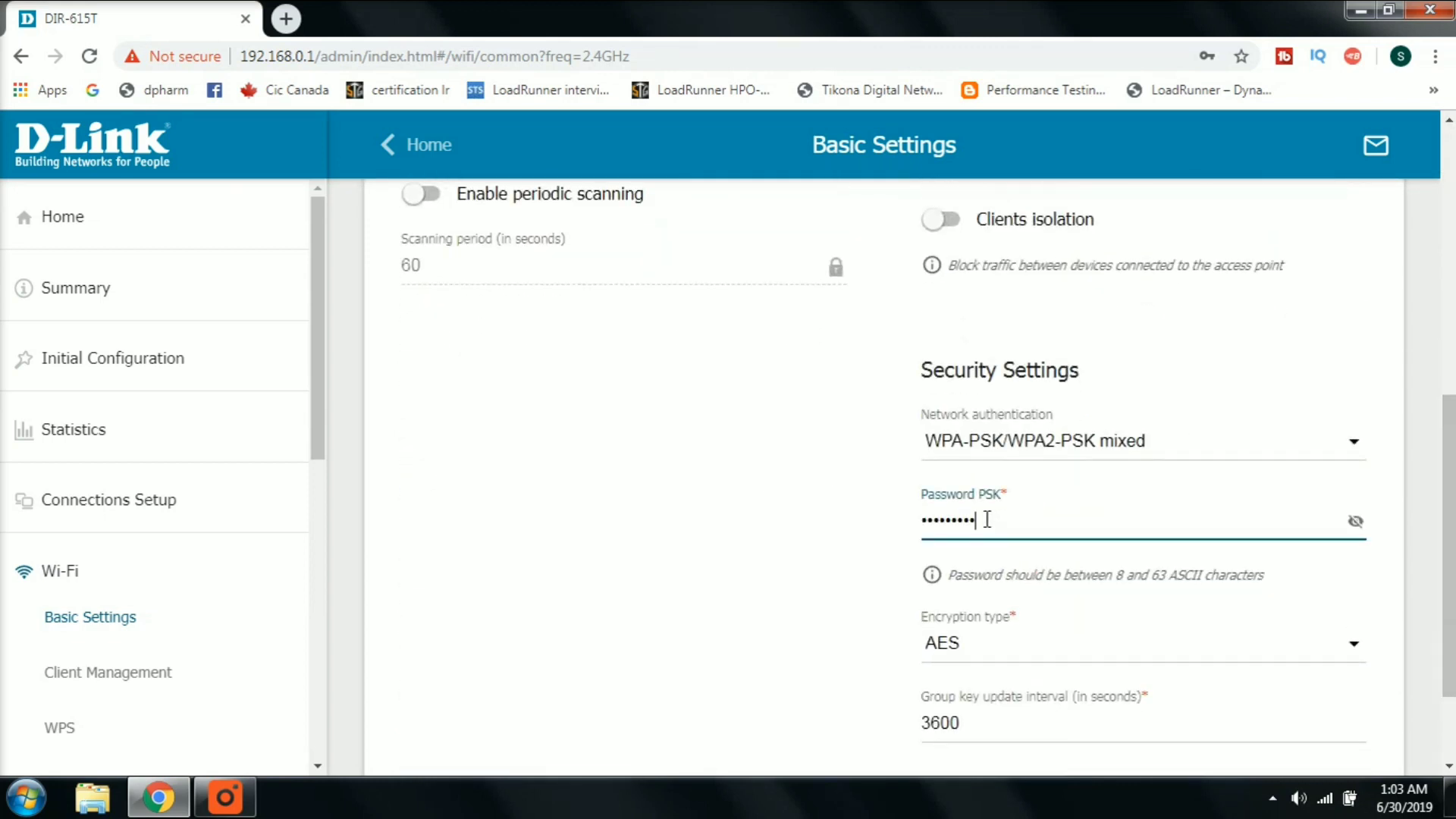